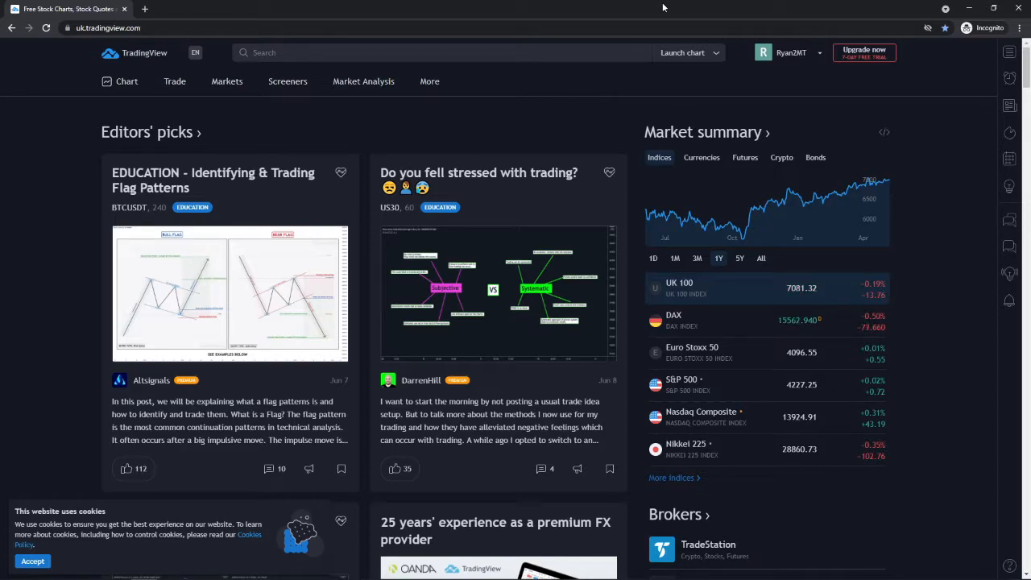
{"action": "mouse_move", "coordinate": [517, 237]}
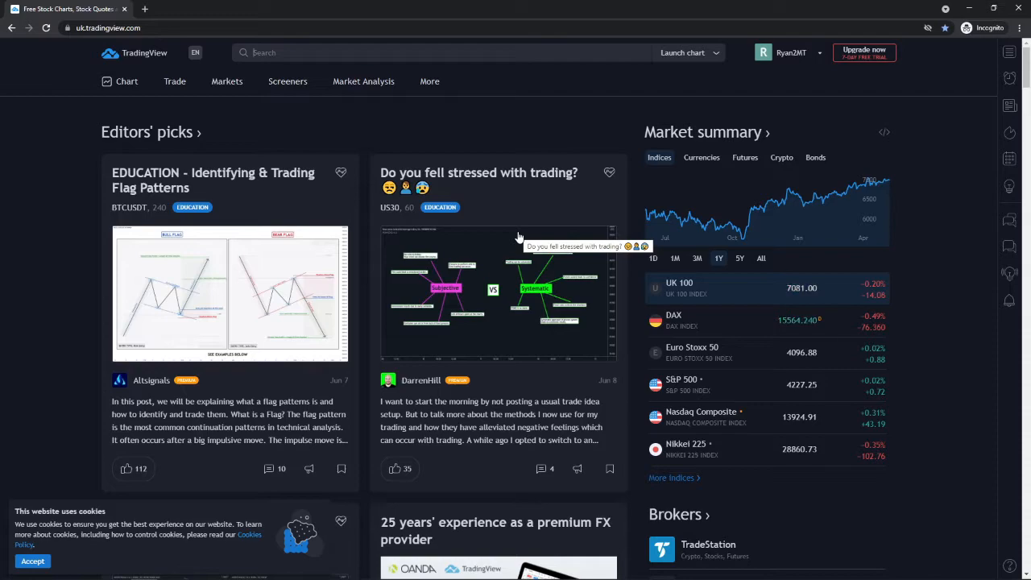
{"action": "mouse_move", "coordinate": [547, 218]}
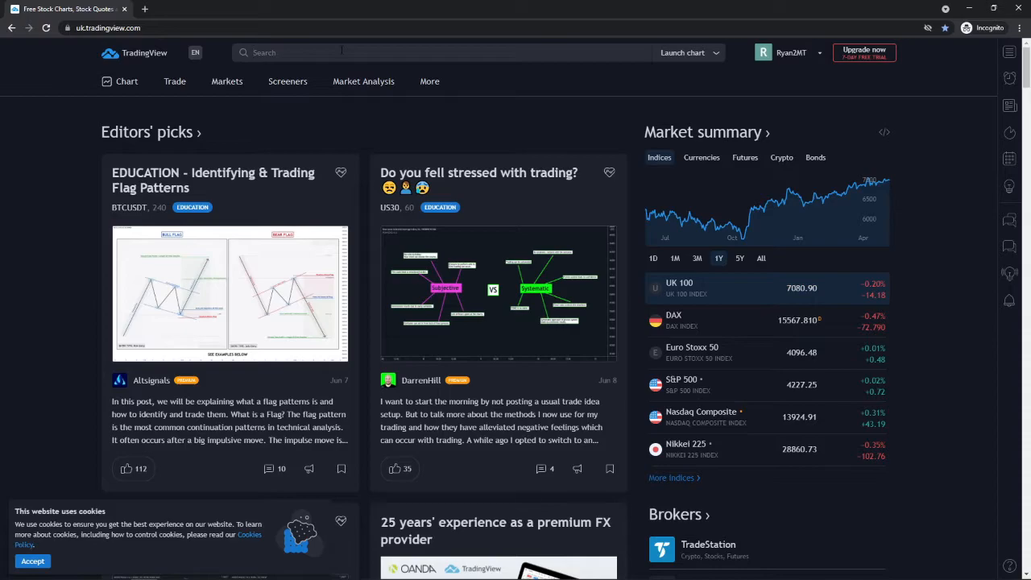
{"action": "type", "text": "EURUSD"}
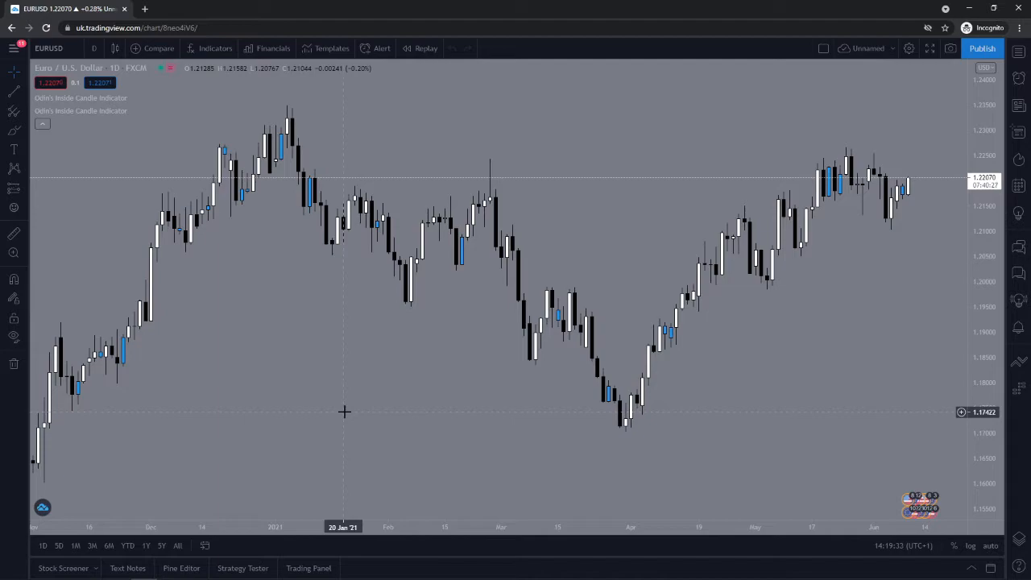
{"action": "mouse_move", "coordinate": [564, 239]}
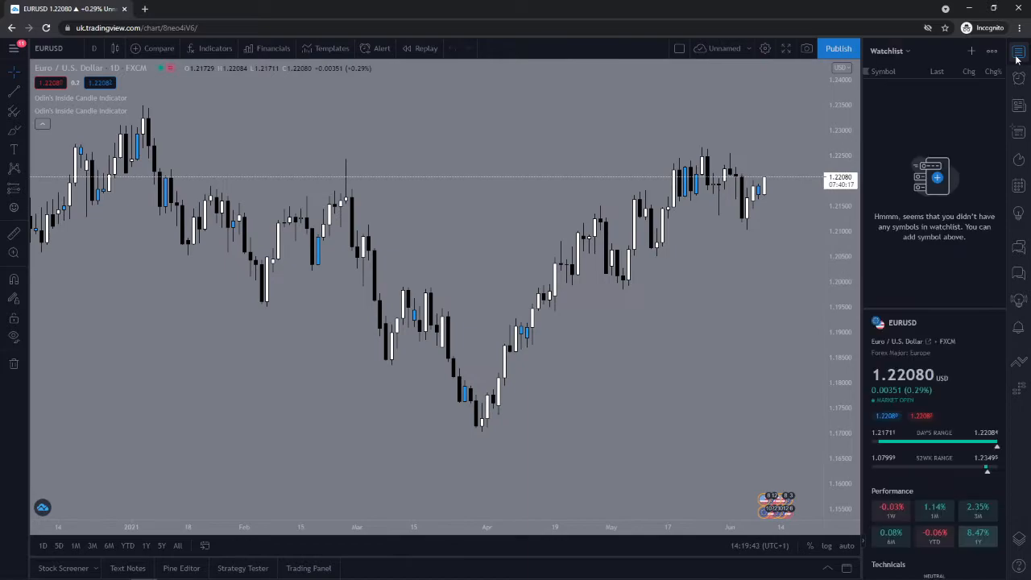
{"action": "mouse_move", "coordinate": [941, 419]}
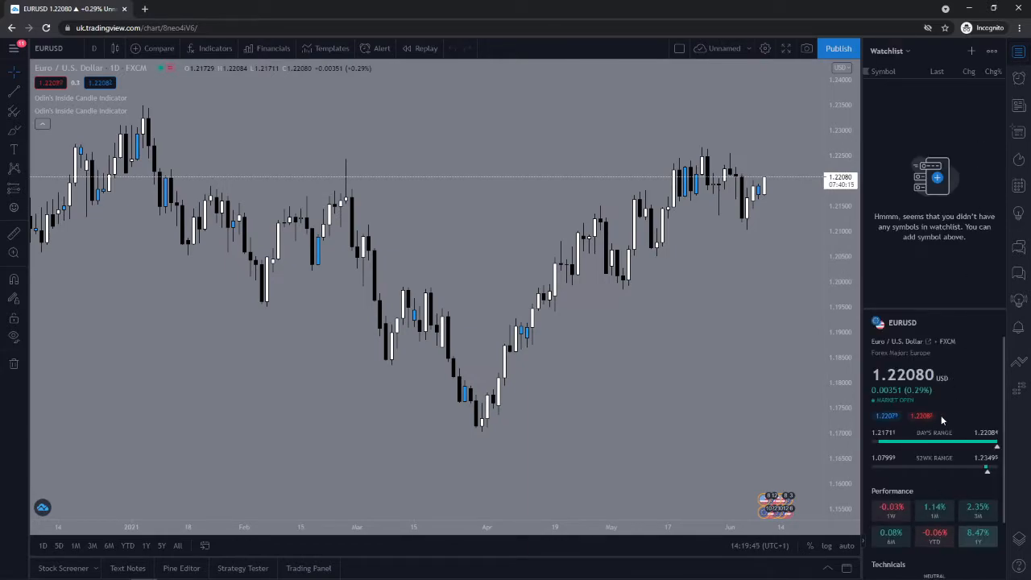
{"action": "mouse_move", "coordinate": [924, 256]}
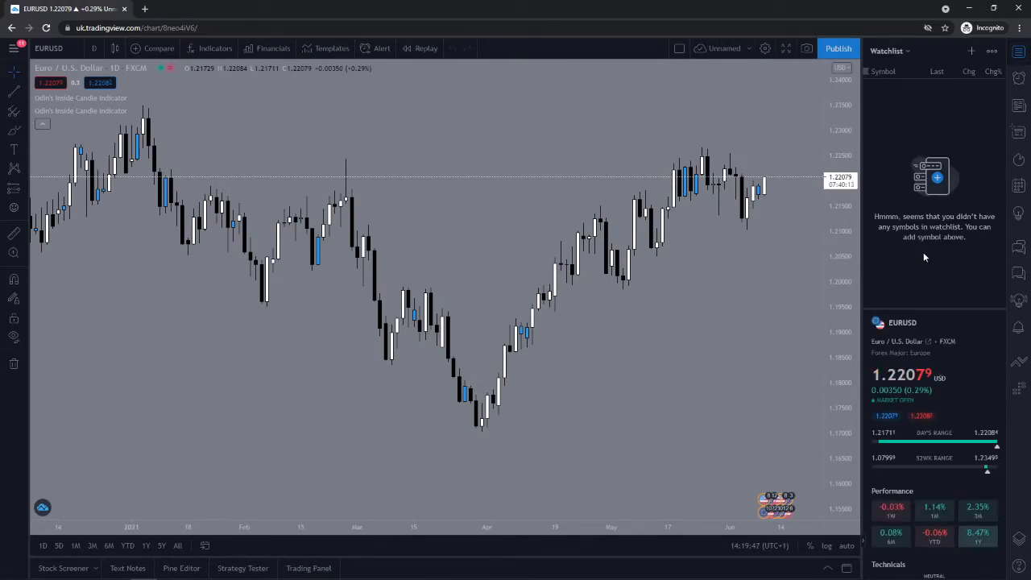
{"action": "mouse_move", "coordinate": [966, 54]}
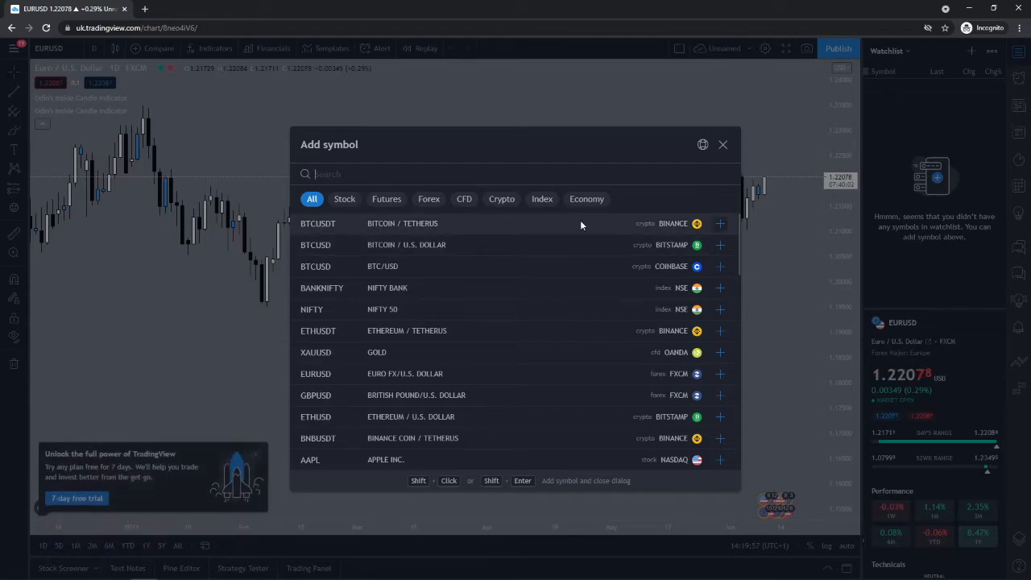
{"action": "type", "text": "EURUS"}
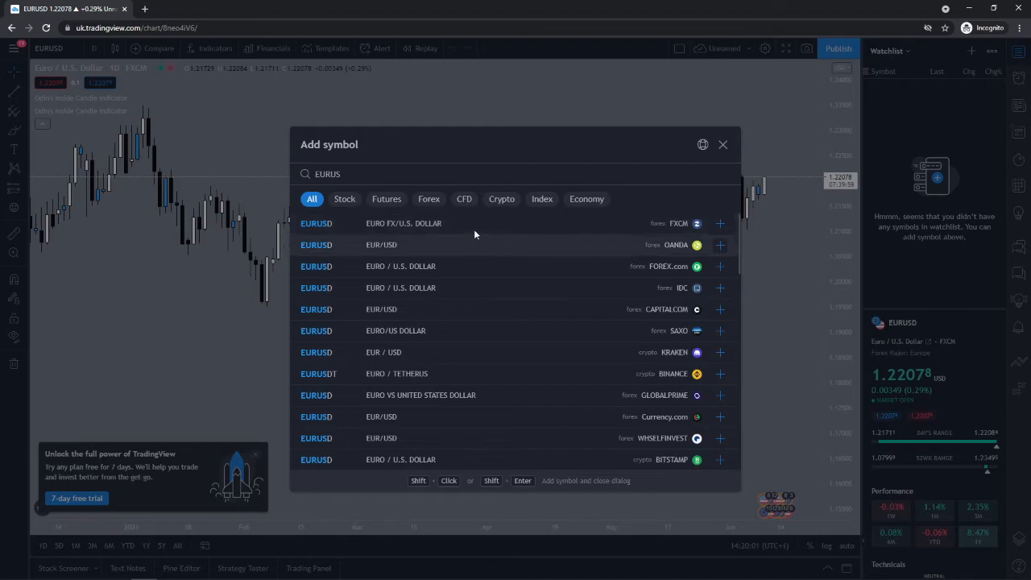
{"action": "mouse_move", "coordinate": [720, 223]}
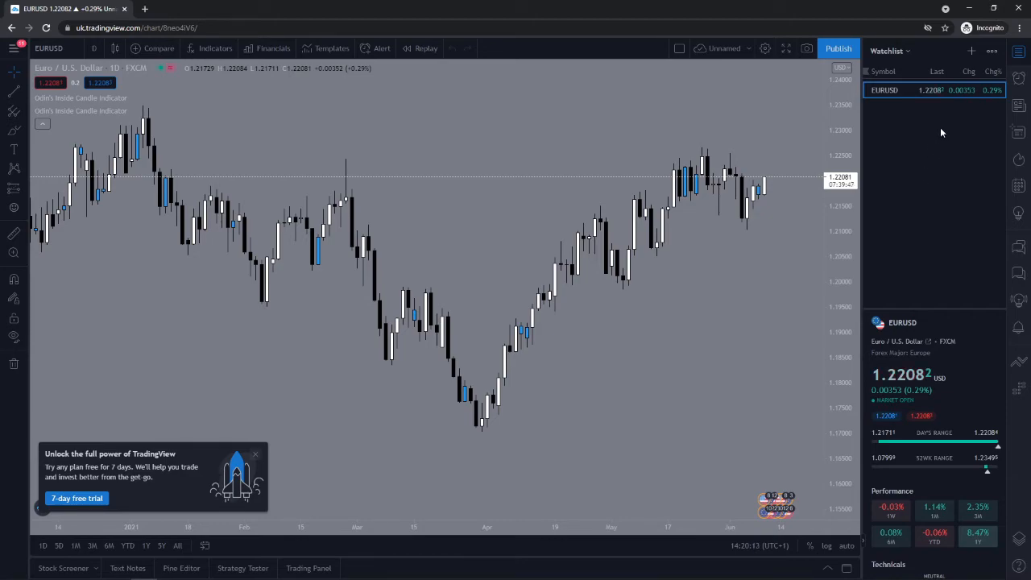
{"action": "mouse_move", "coordinate": [947, 161]}
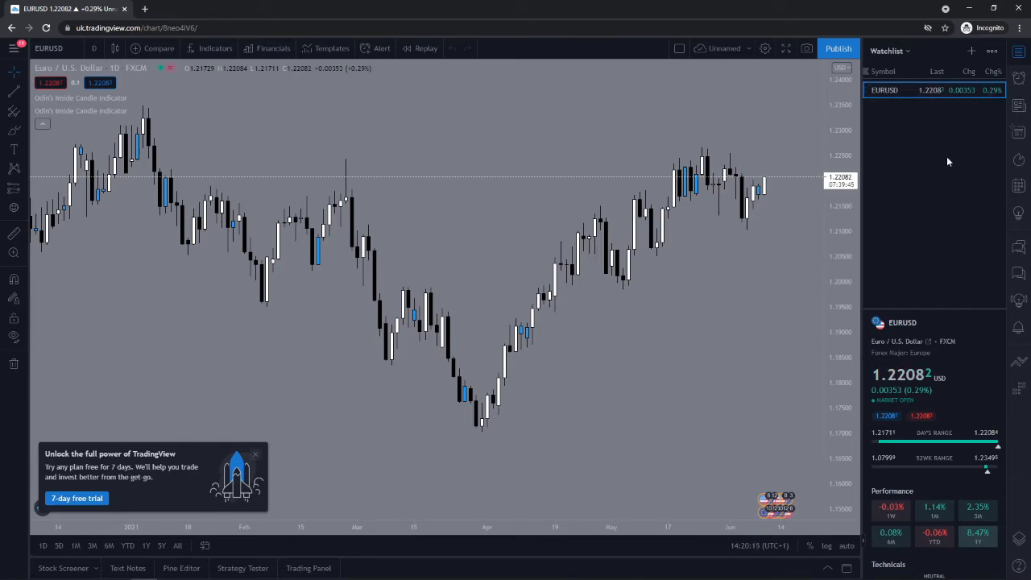